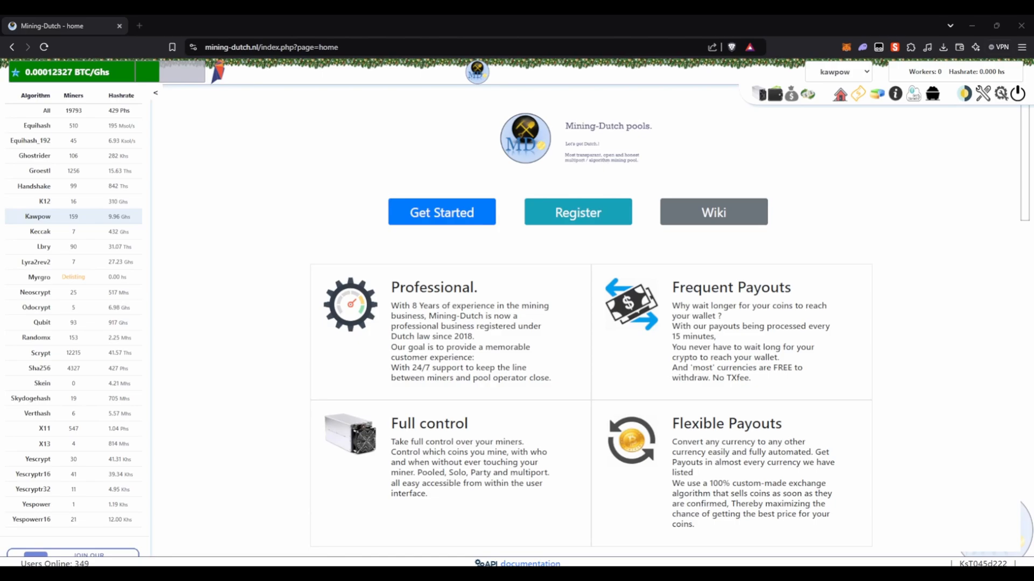
pyautogui.moveTo(913, 94)
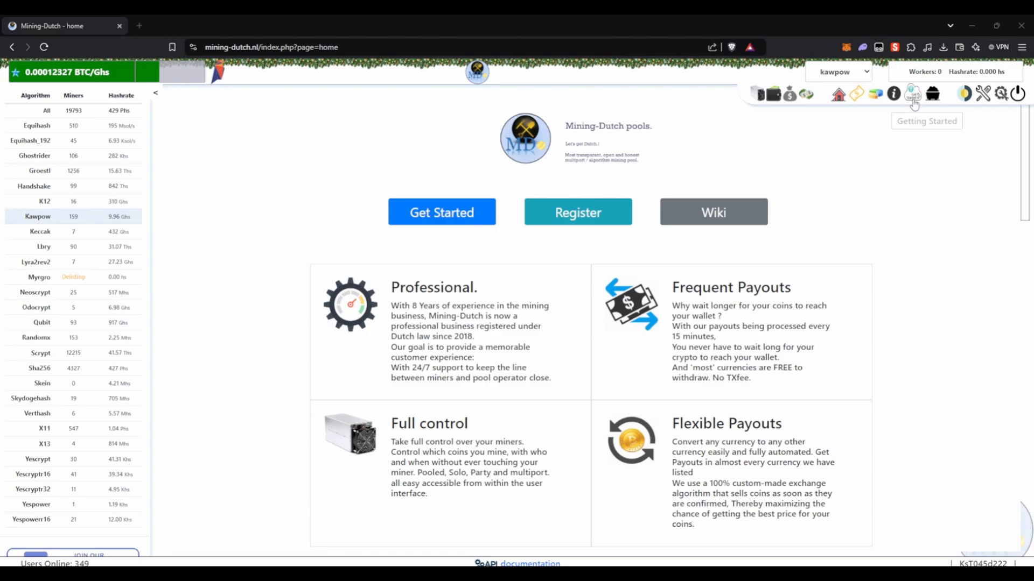
pyautogui.moveTo(912, 95)
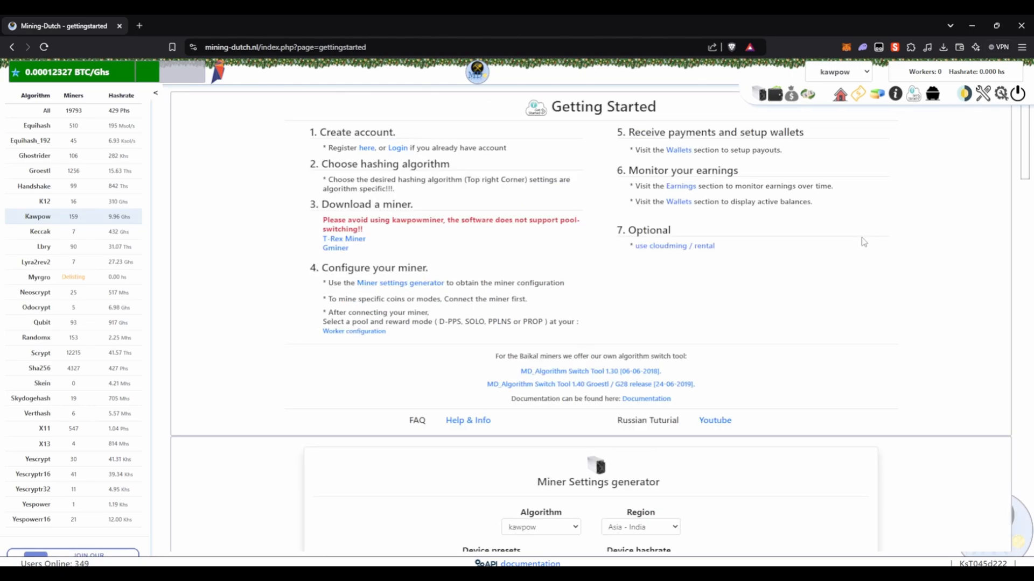
pyautogui.moveTo(814, 267)
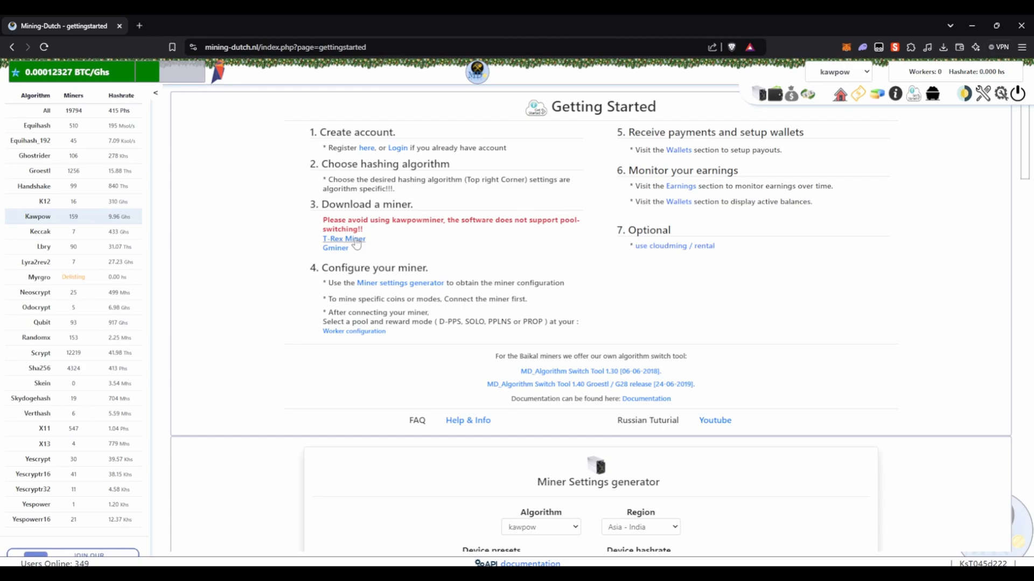
pyautogui.moveTo(584, 267)
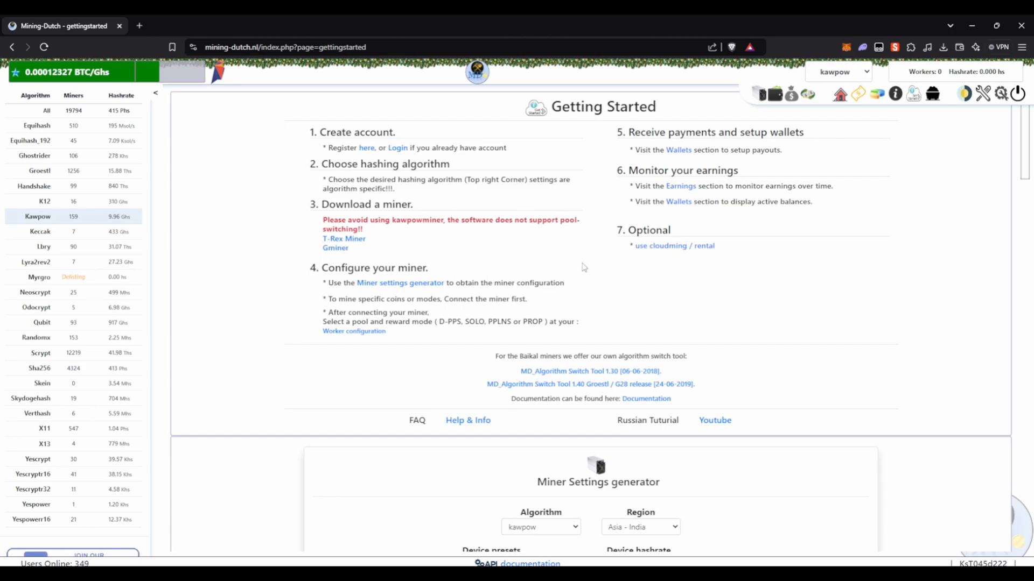
pyautogui.moveTo(861, 81)
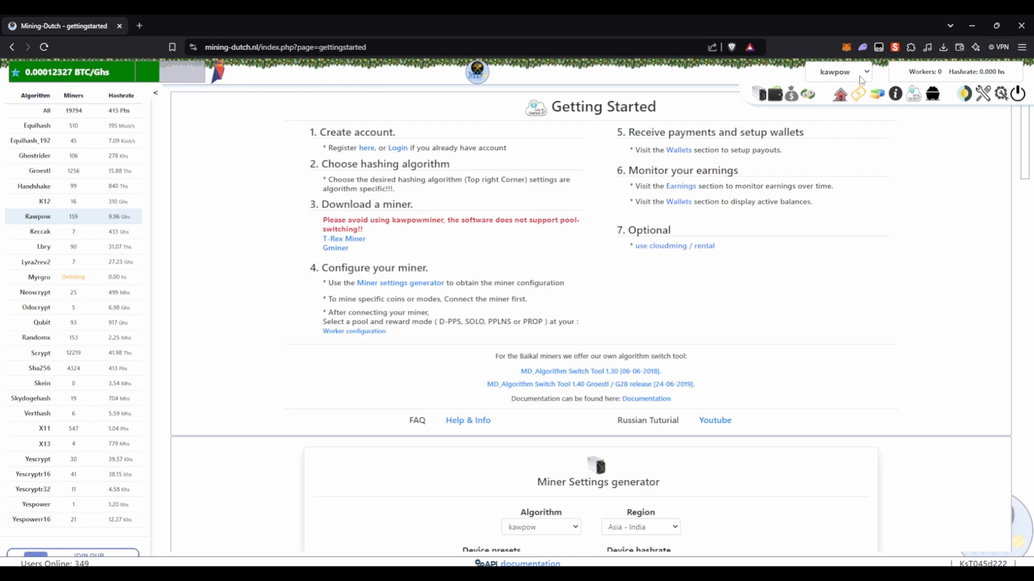
# Step: Expand the pool's hashing-algorithm list to confirm kawpow on the Getting Started page
pyautogui.click(838, 71)
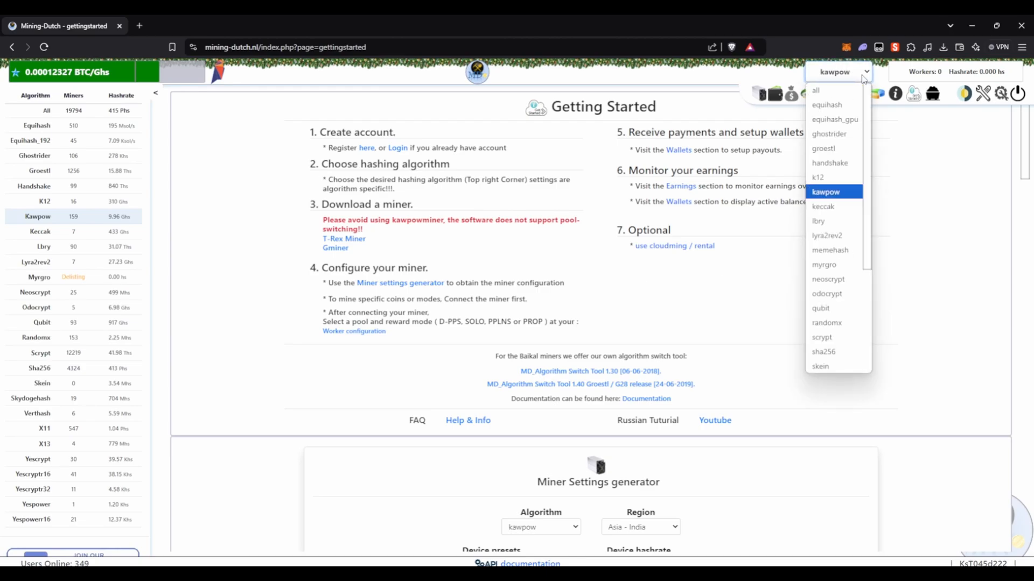
pyautogui.moveTo(823, 337)
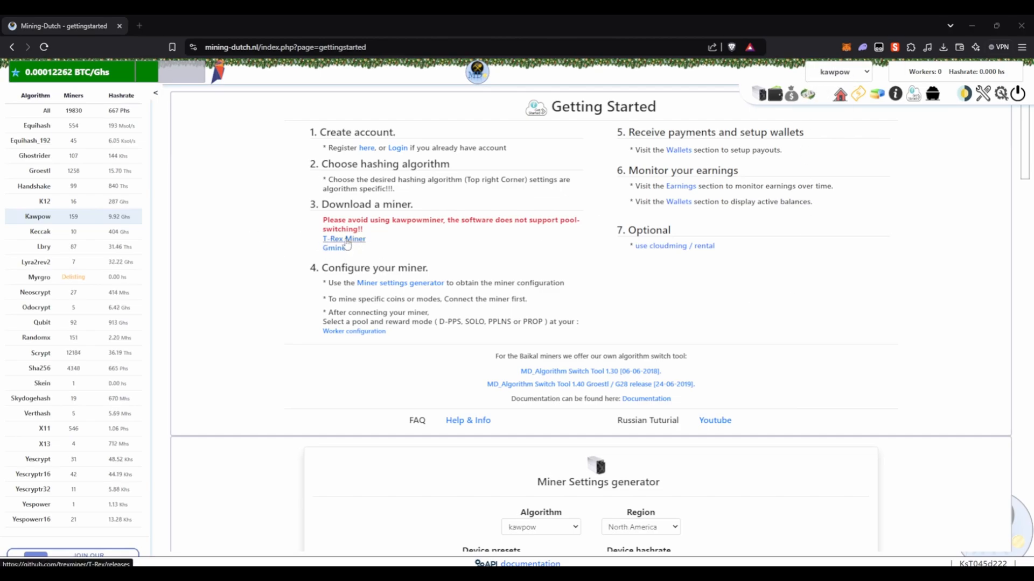
# Step: Download t-rex-0.26.8-win.zip from the T-Rex GitHub releases page
pyautogui.click(344, 239)
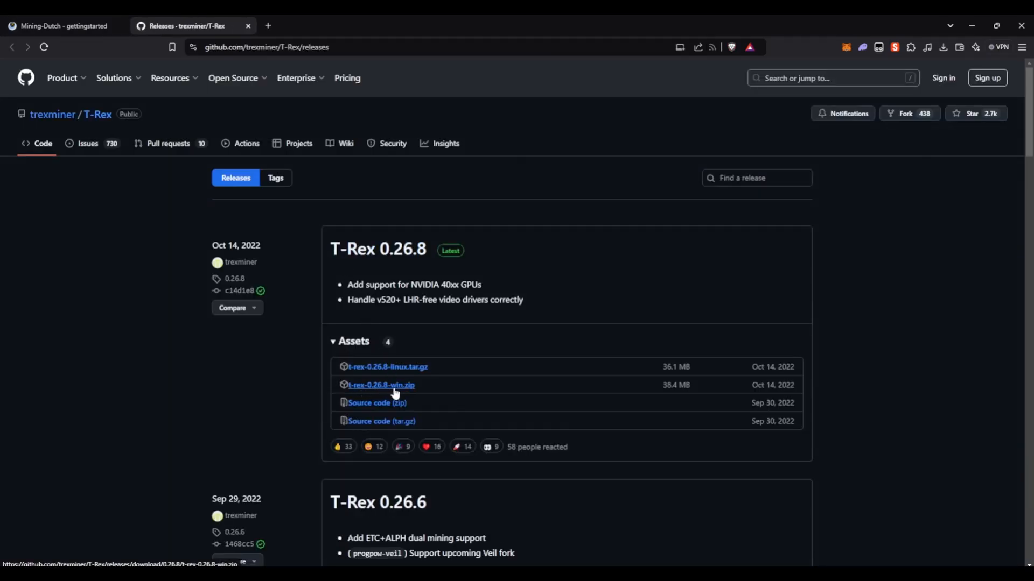
pyautogui.click(62, 26)
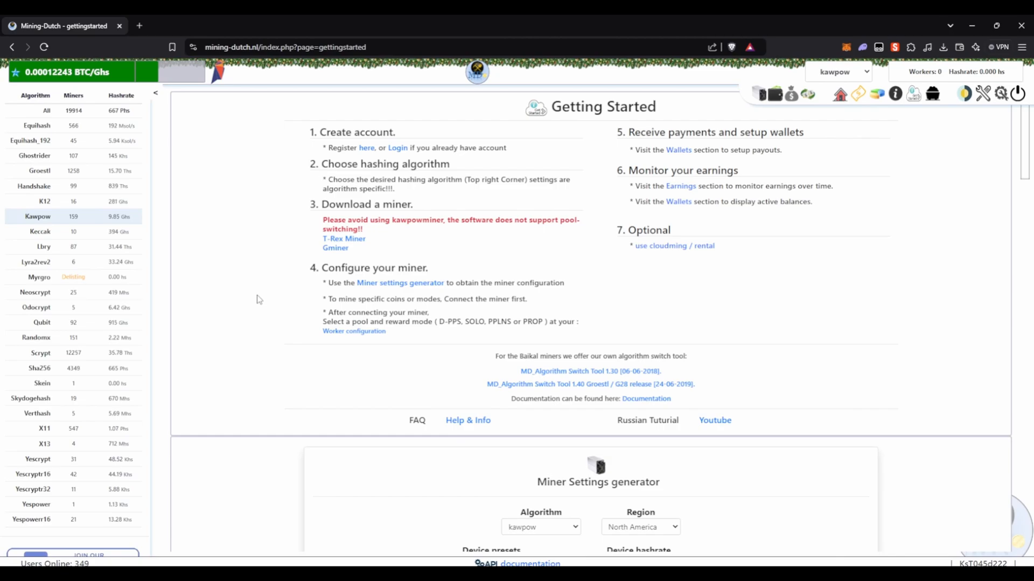
# Step: Scroll to the Miner Settings generator showing the RTX 3070 kawpow command line and profit
pyautogui.scroll(-3)
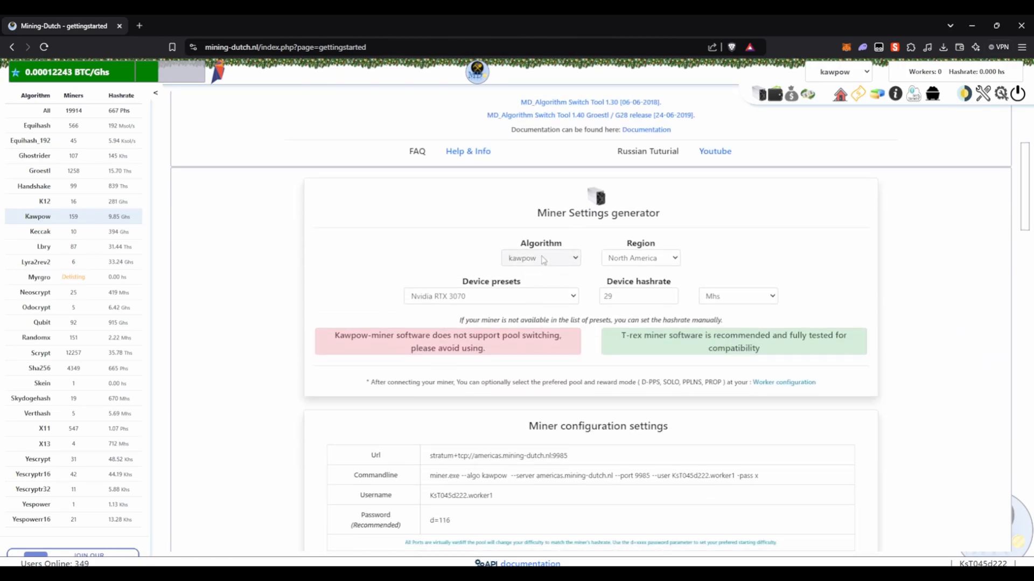
pyautogui.moveTo(587, 265)
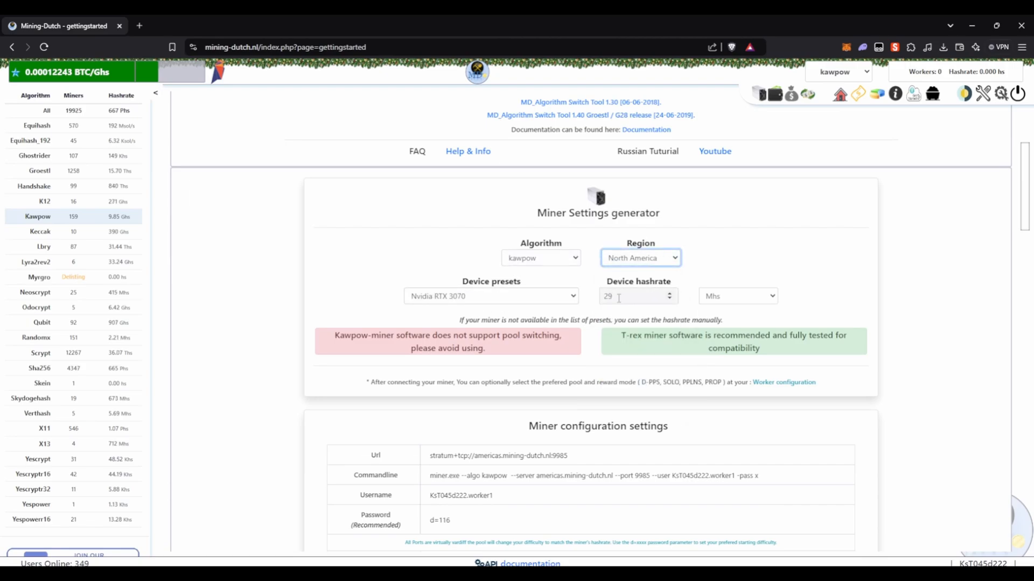
pyautogui.moveTo(594, 351)
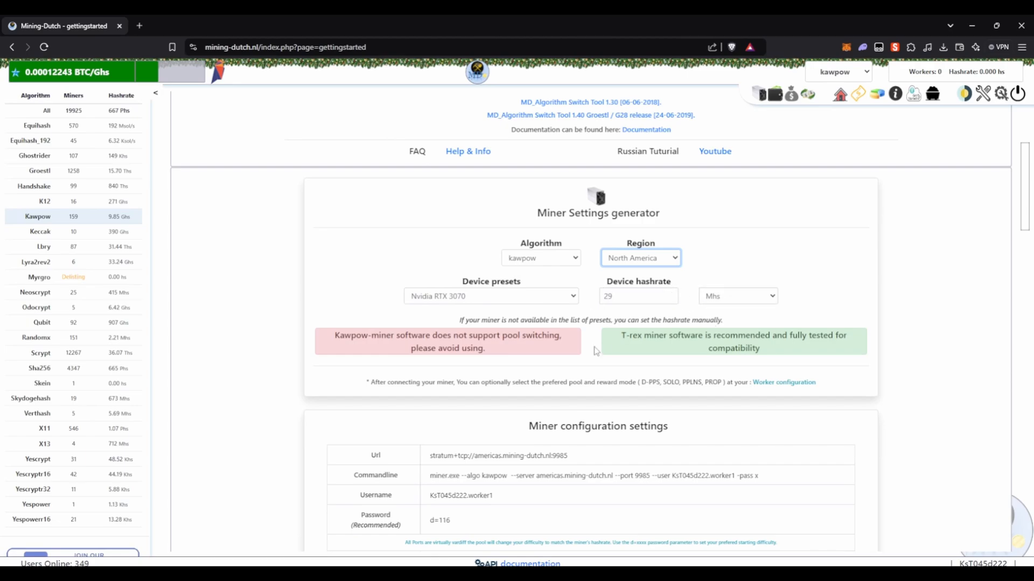
pyautogui.scroll(-3)
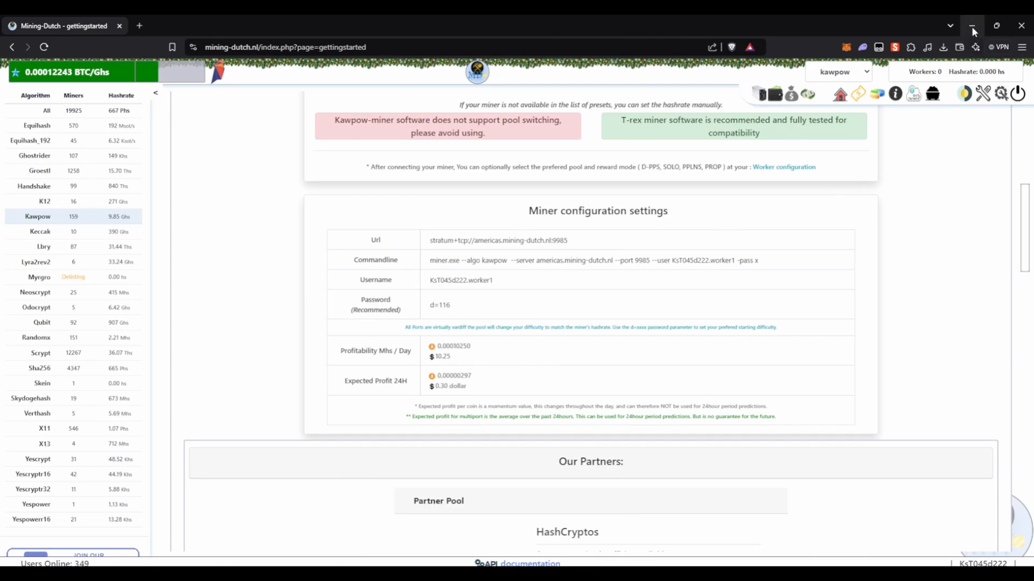
# Step: Extract the t-rex-0.26.8-win.zip archive into a folder in File Explorer
pyautogui.click(971, 25)
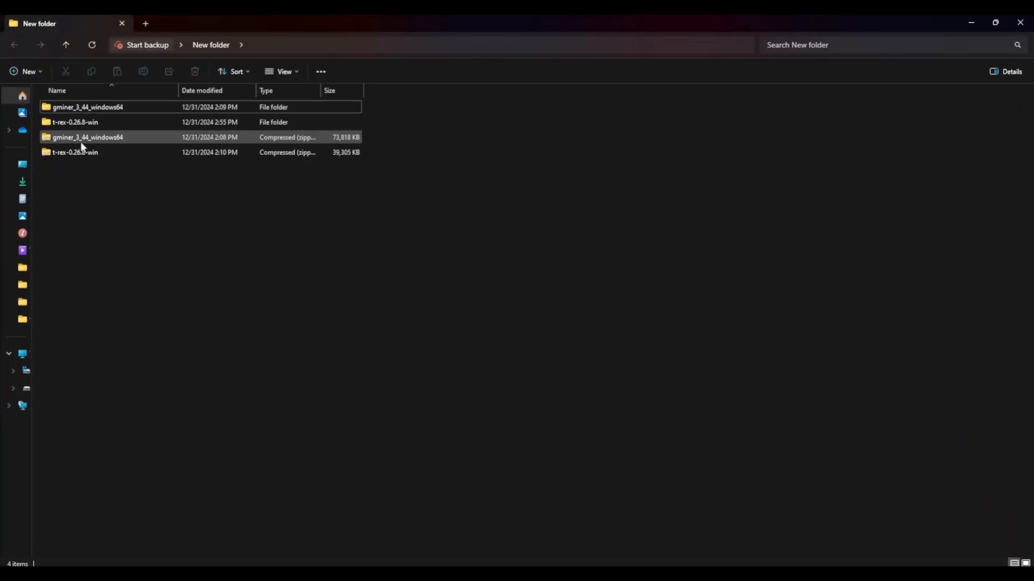
pyautogui.rightClick(74, 151)
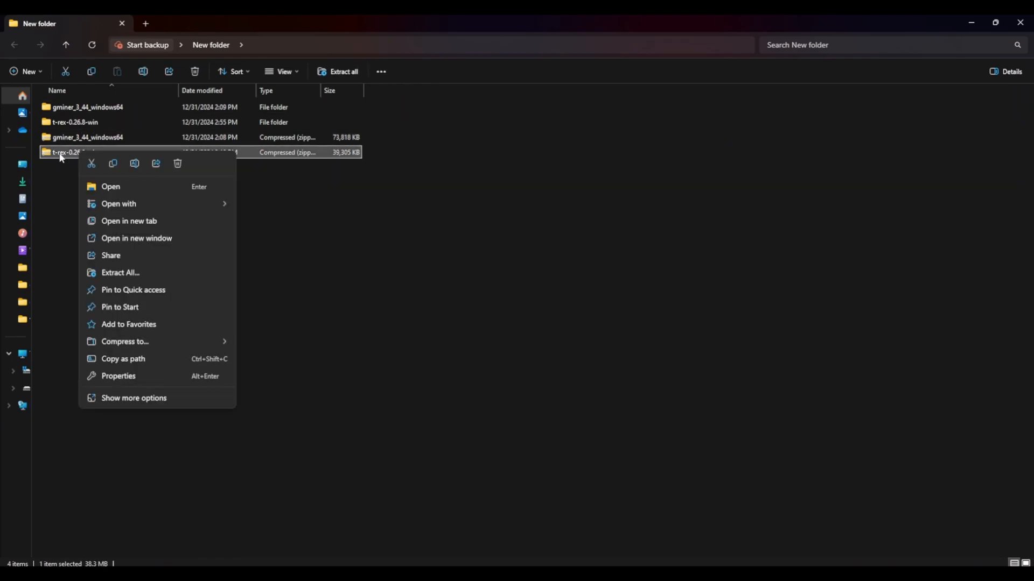
pyautogui.moveTo(136, 277)
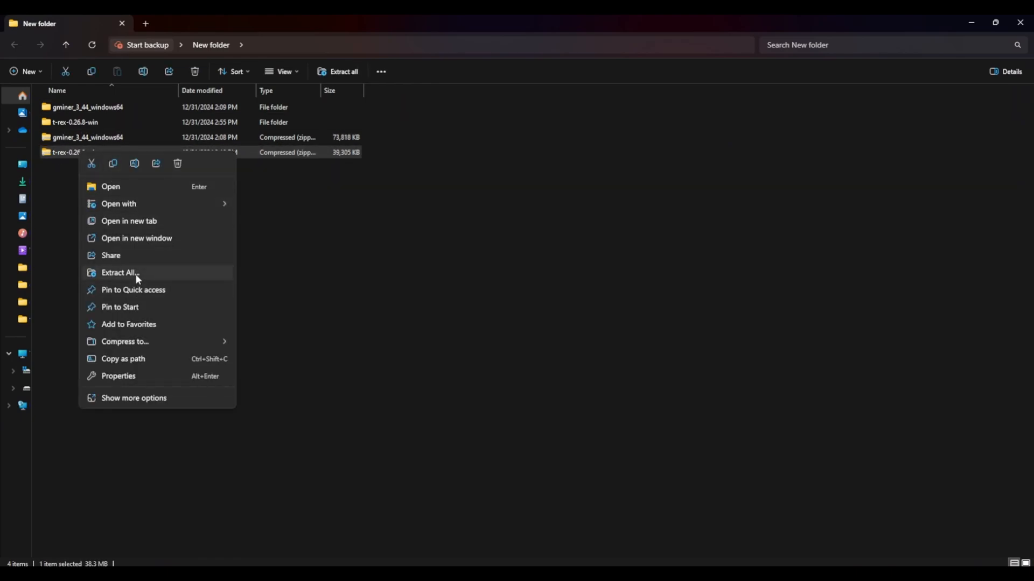
pyautogui.click(117, 272)
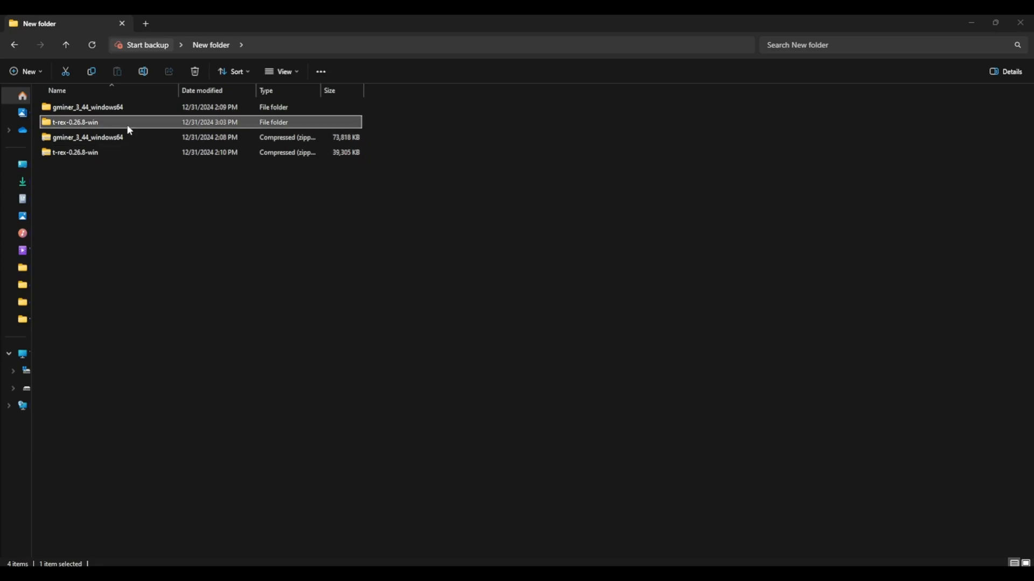
# Step: Open the extracted t-rex-0.26.8-win folder and create a new empty text document in it
pyautogui.doubleClick(75, 122)
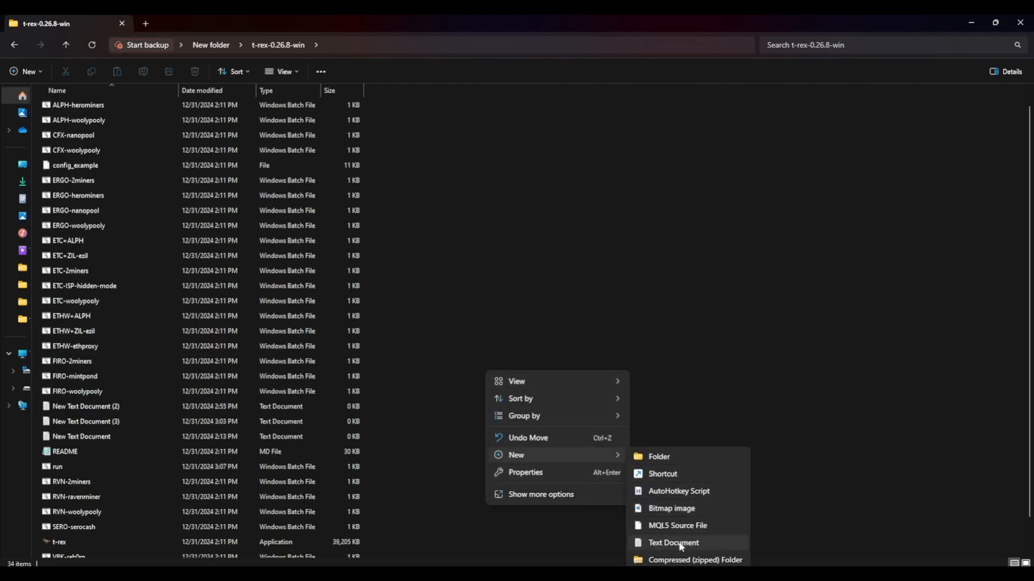
pyautogui.click(251, 419)
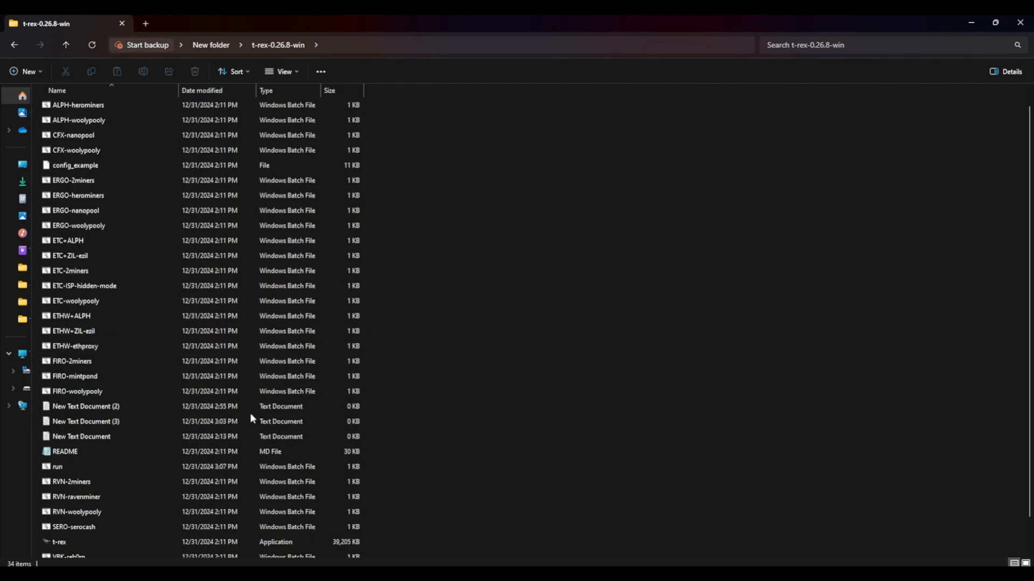
pyautogui.doubleClick(57, 466)
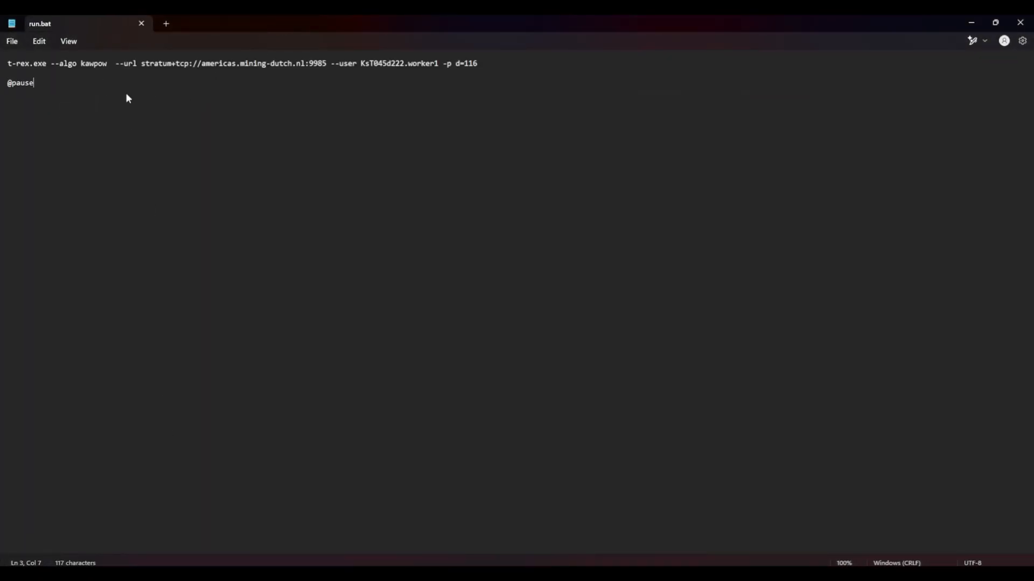
pyautogui.press('ctrl+a')
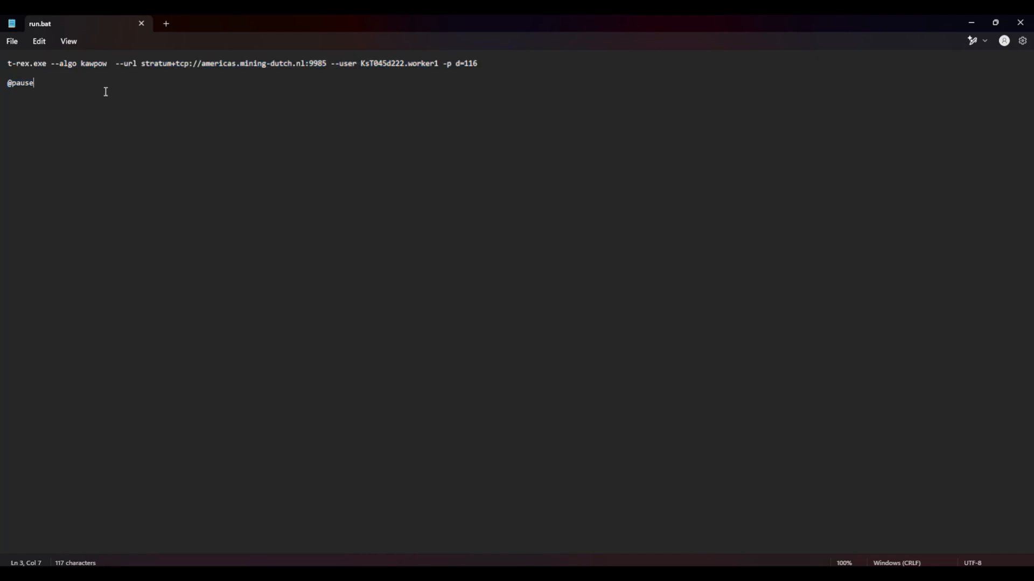
pyautogui.moveTo(123, 63); pyautogui.dragTo(325, 64)
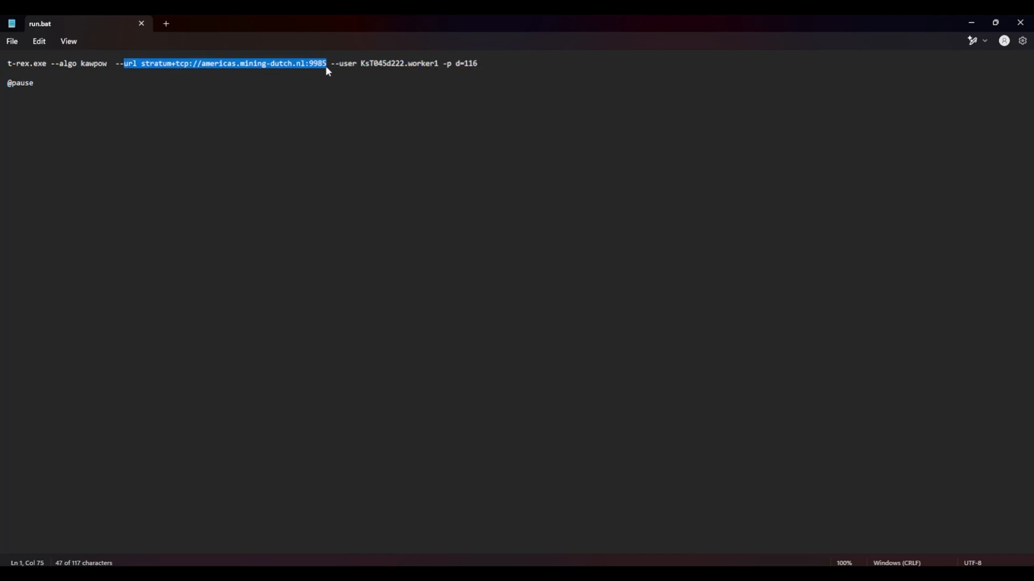
pyautogui.click(361, 64)
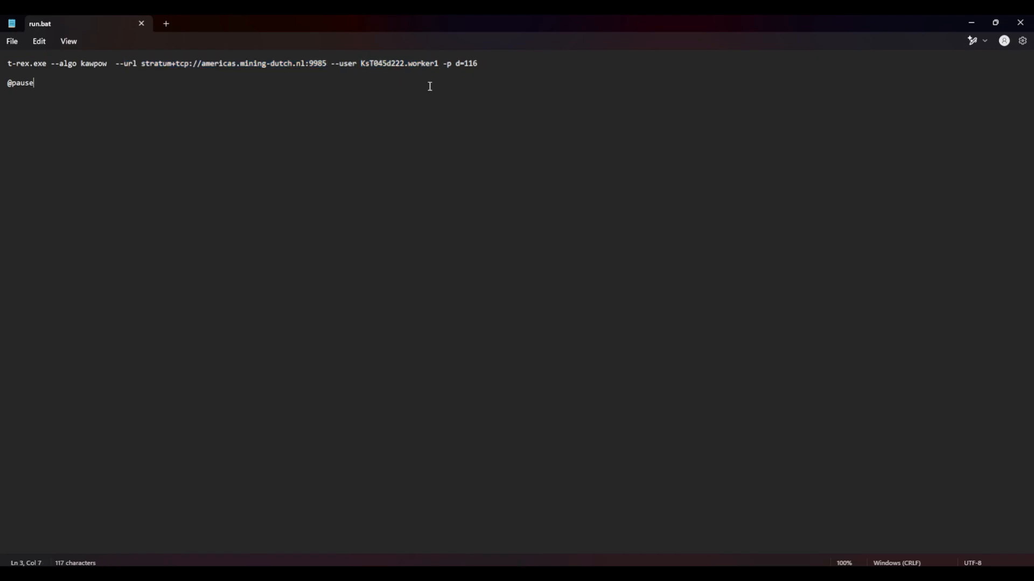
pyautogui.moveTo(445, 64); pyautogui.dragTo(480, 63)
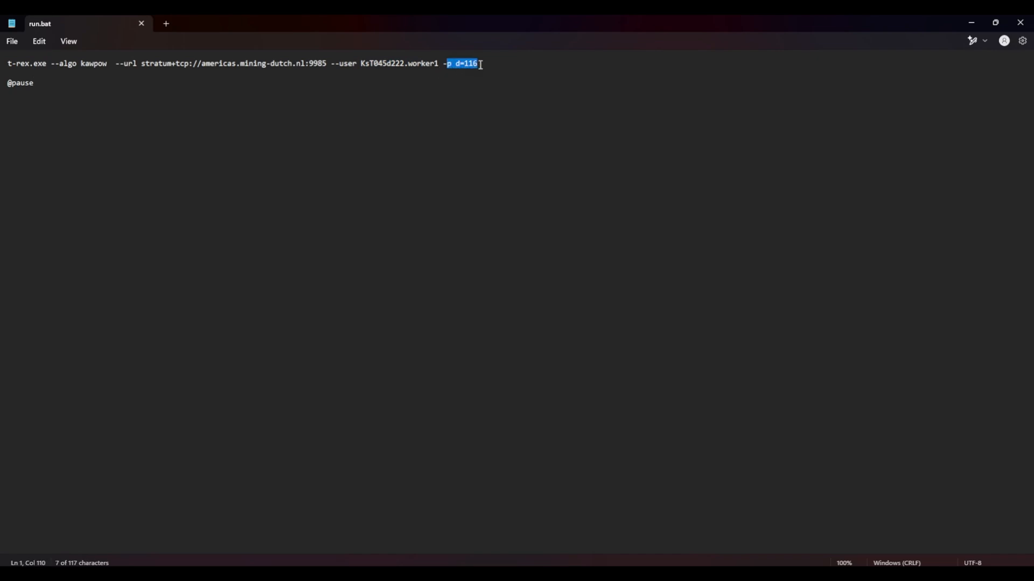
pyautogui.click(470, 80)
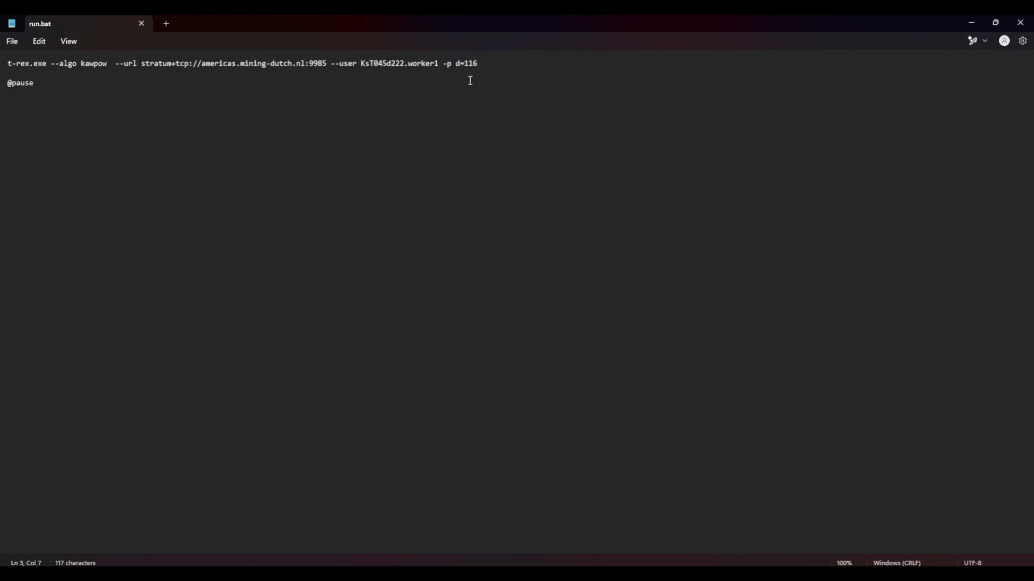
pyautogui.moveTo(11, 40)
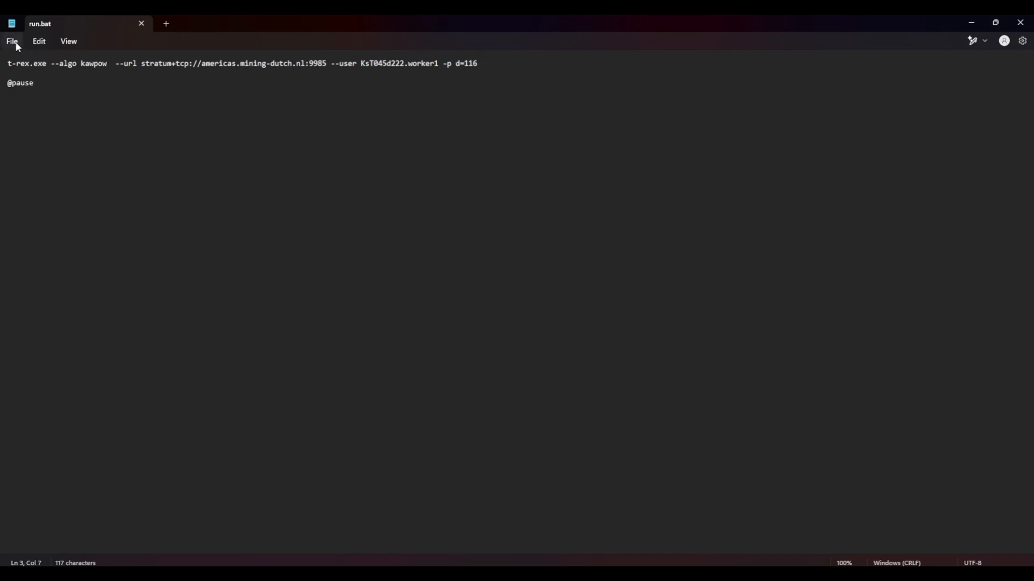
# Step: Save the command as run.bat with type All files, replacing the existing run.bat
pyautogui.click(11, 41)
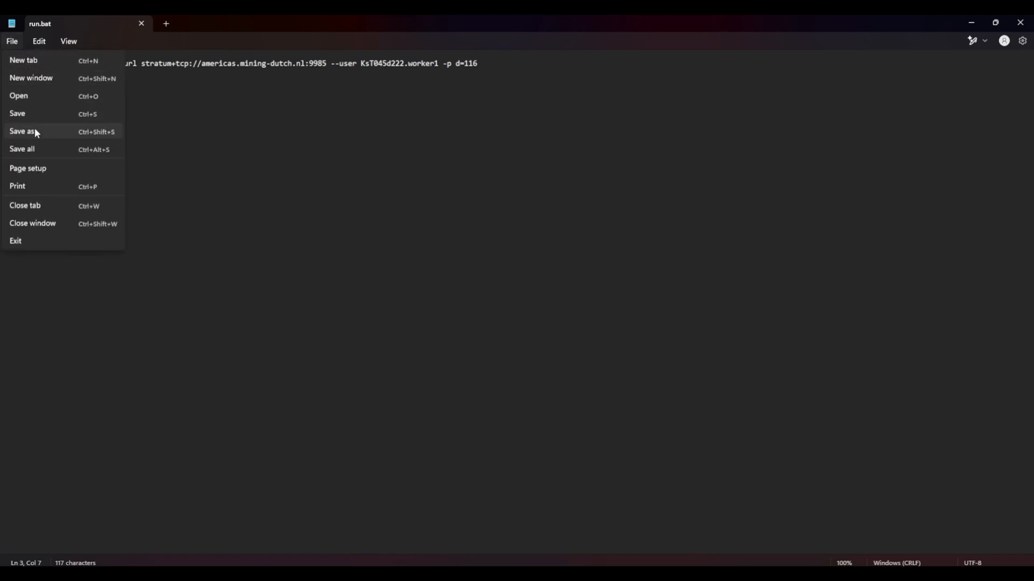
pyautogui.click(21, 131)
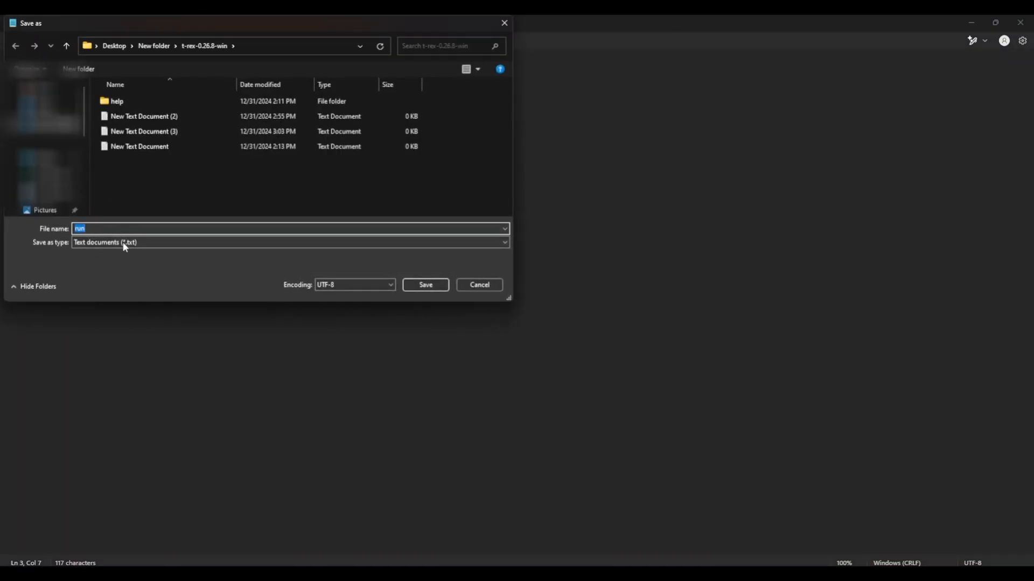
pyautogui.click(288, 243)
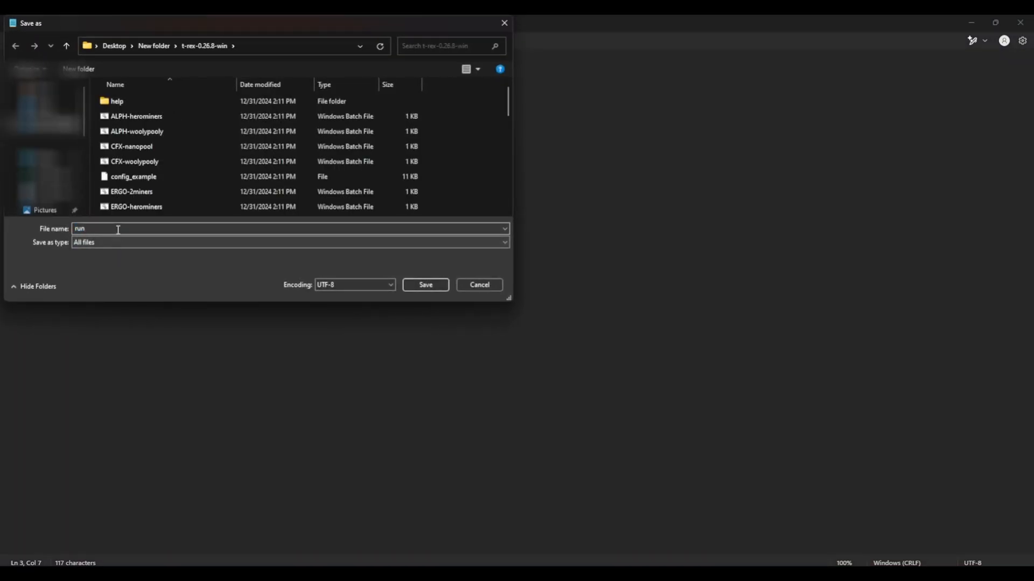
pyautogui.write('.')
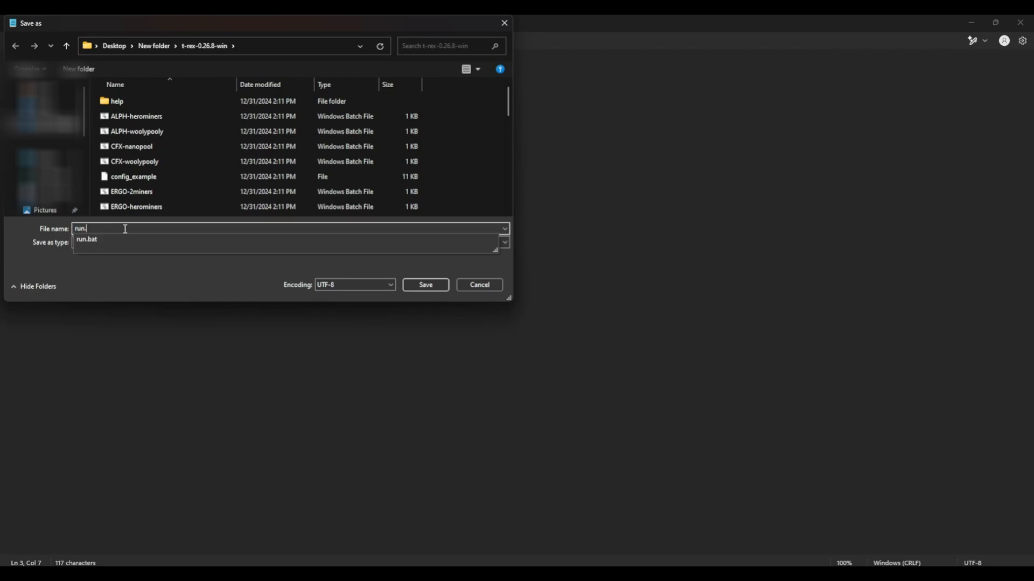
pyautogui.click(424, 284)
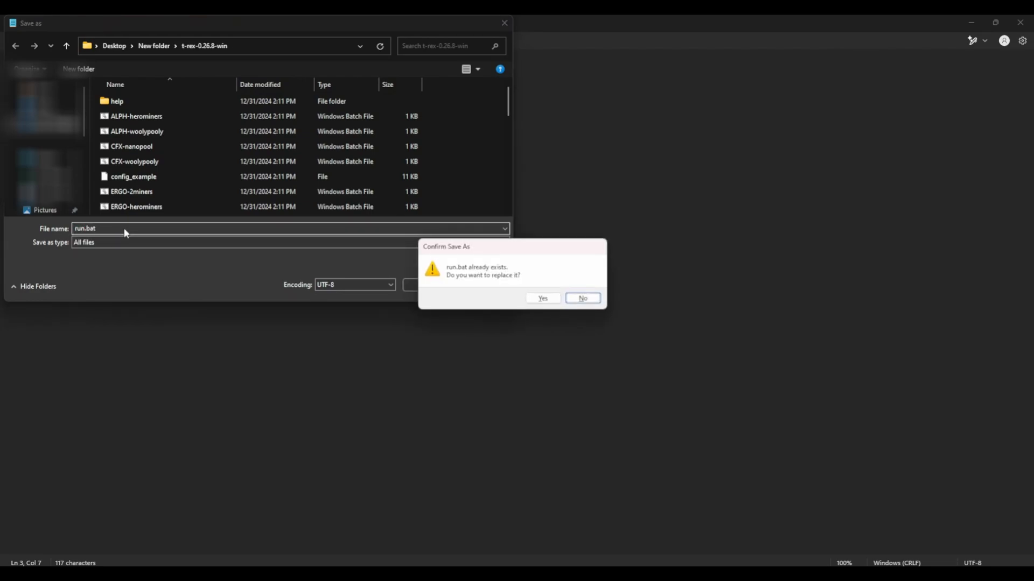
pyautogui.click(542, 298)
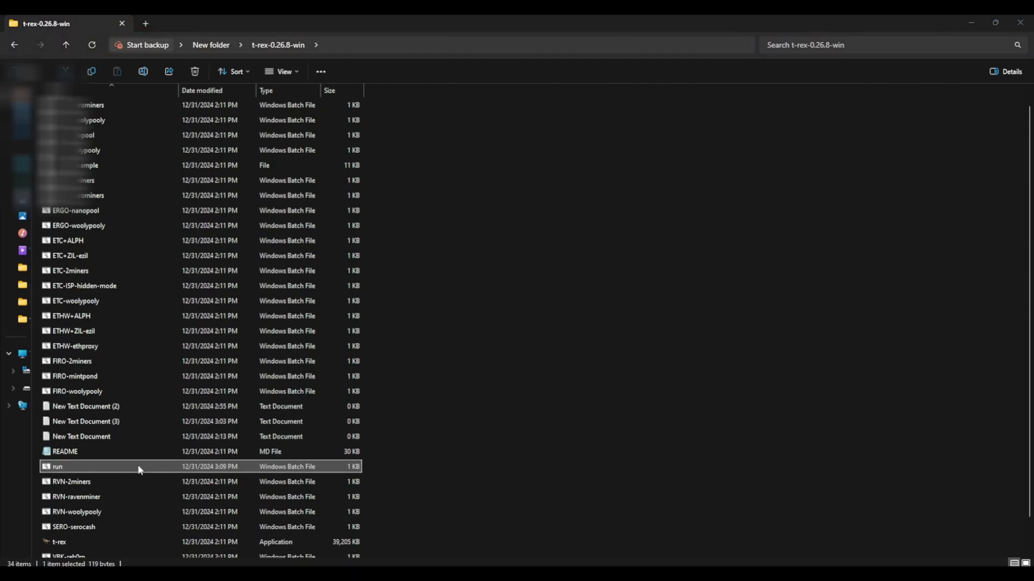
# Step: Launch run.bat so T-Rex starts mining kawpow at americas.mining-dutch.nl
pyautogui.doubleClick(57, 467)
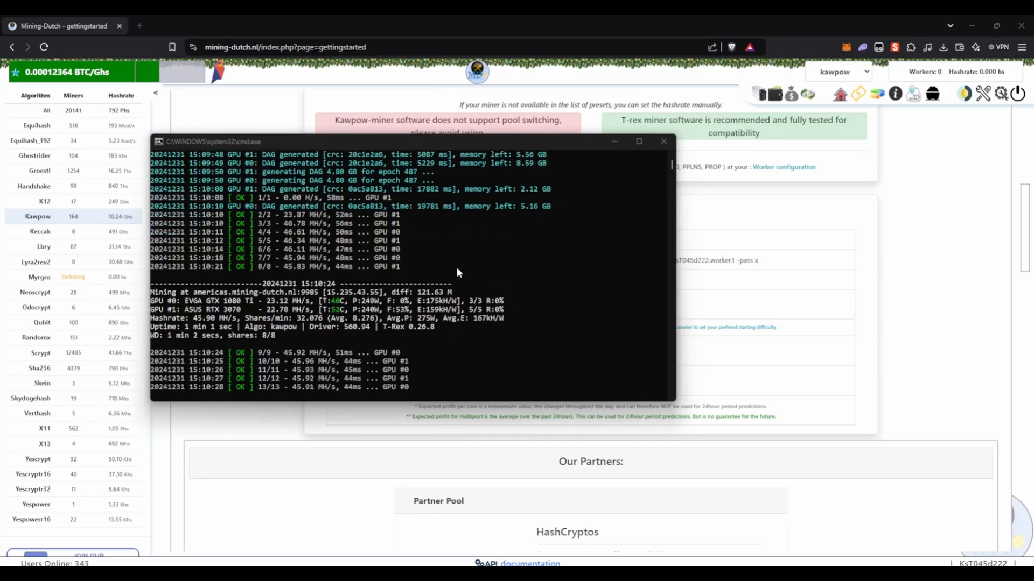
# Step: Go from the pool's Getting Started page through Earnings to the Wallets page with the RVN balance
pyautogui.click(664, 141)
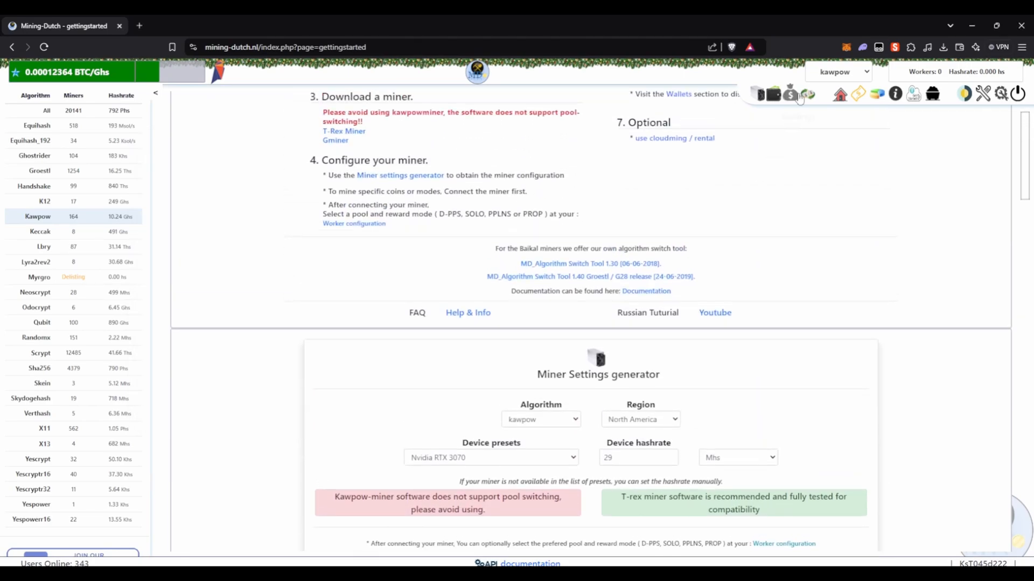
pyautogui.click(788, 94)
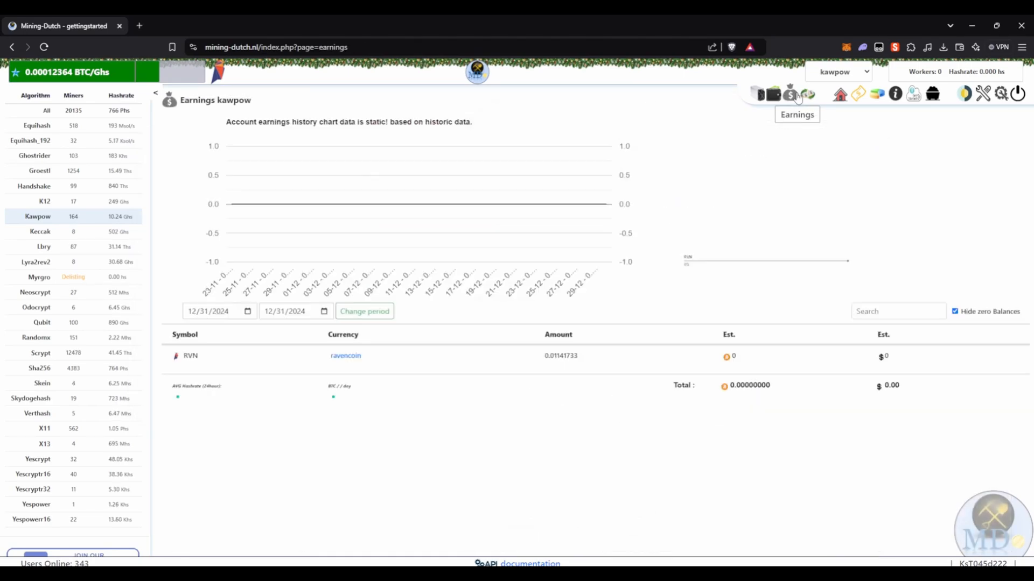
pyautogui.click(789, 94)
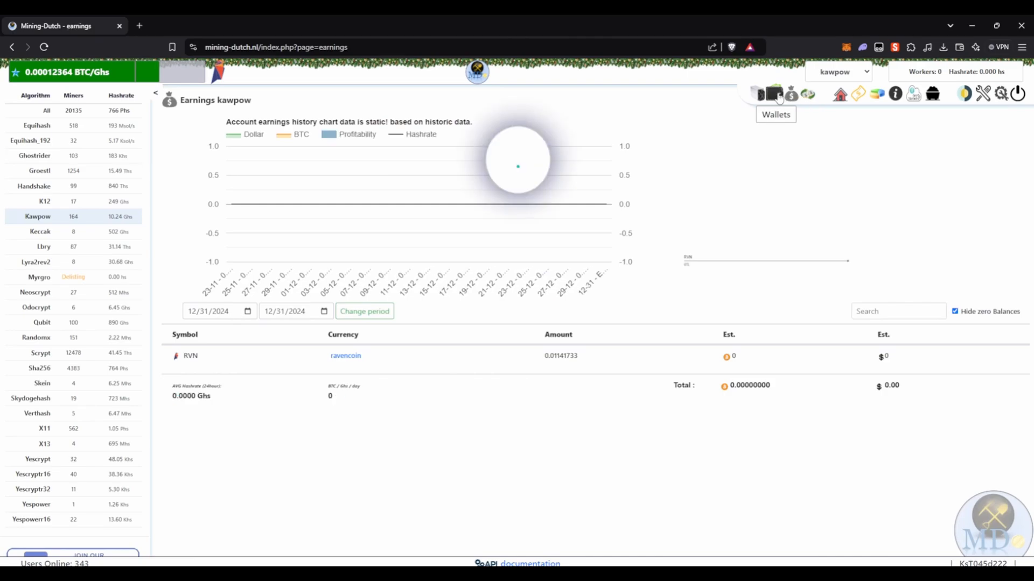
pyautogui.click(774, 93)
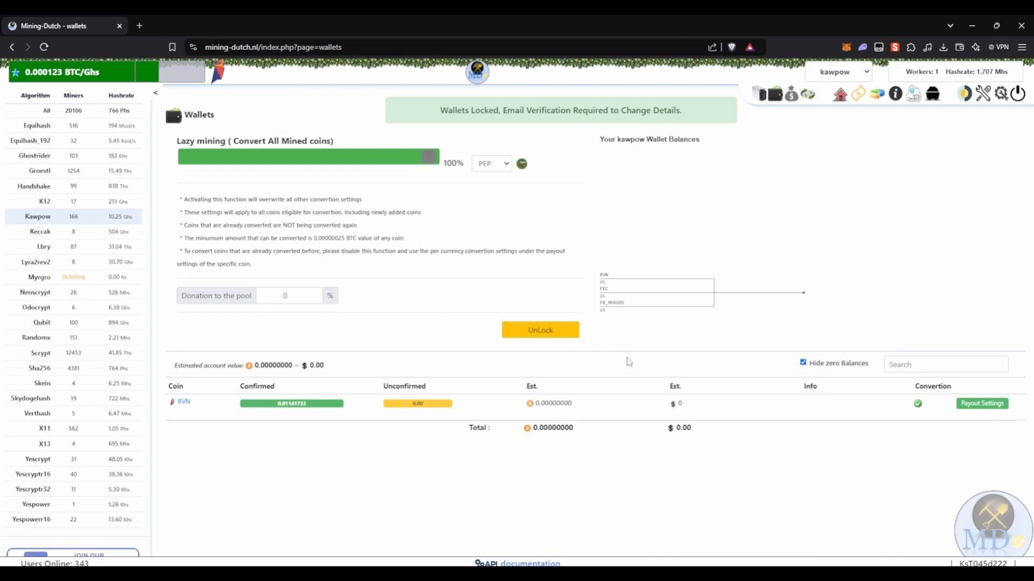
pyautogui.moveTo(461, 237)
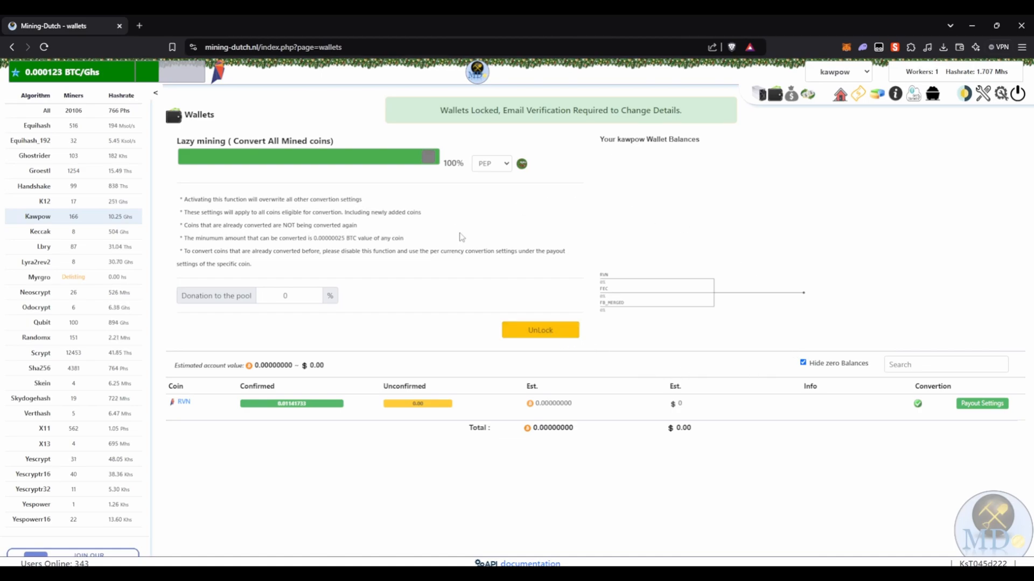
# Step: Browse the Lazy mining coin-conversion dropdown on the wallets page
pyautogui.click(491, 163)
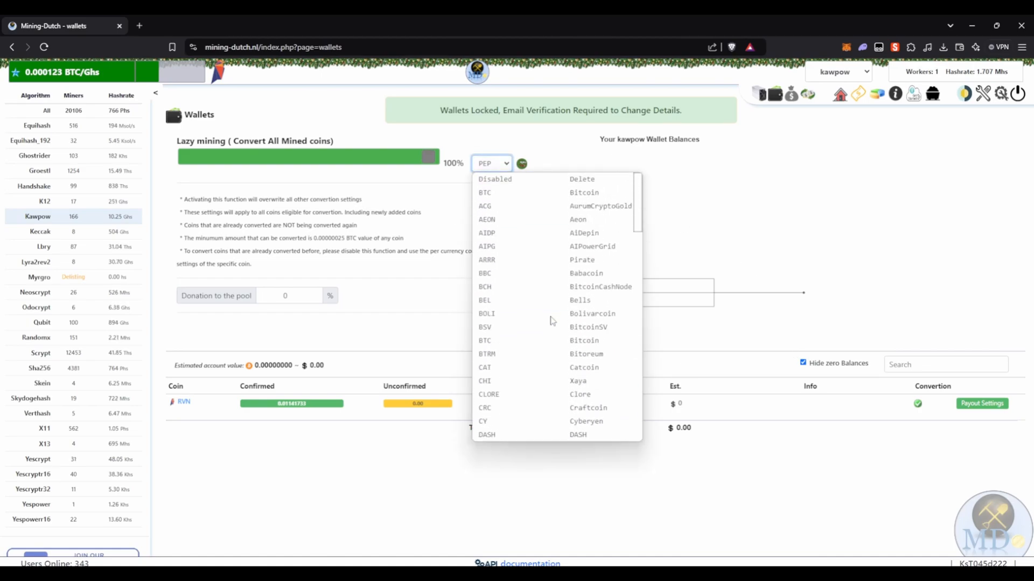
pyautogui.scroll(-3)
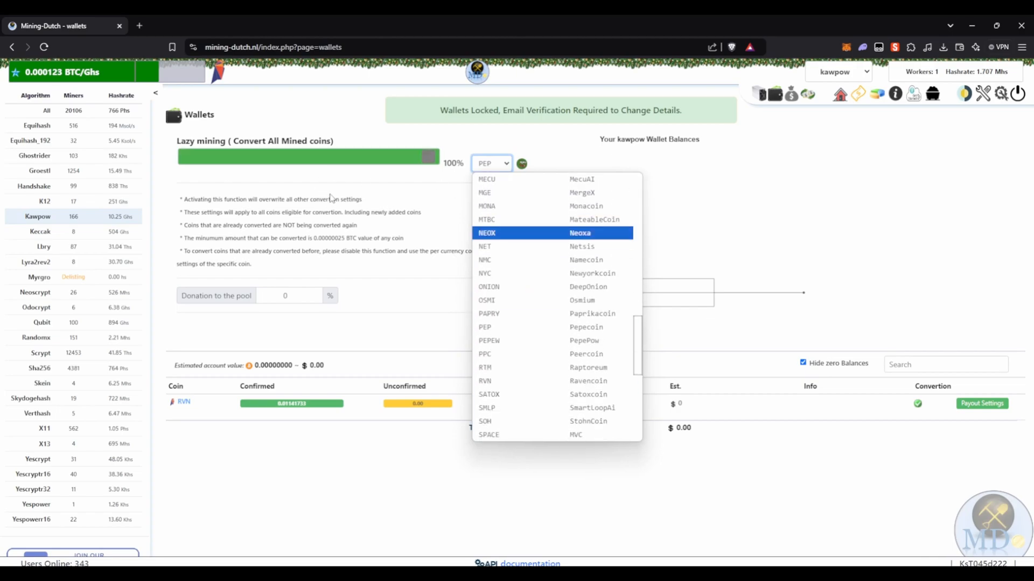
pyautogui.scroll(-3)
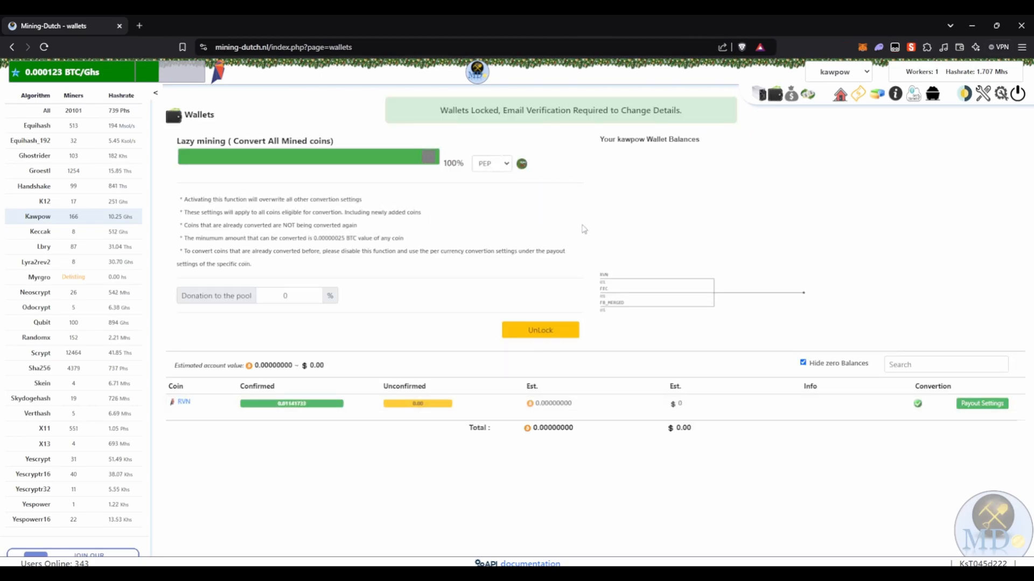
pyautogui.moveTo(482, 461)
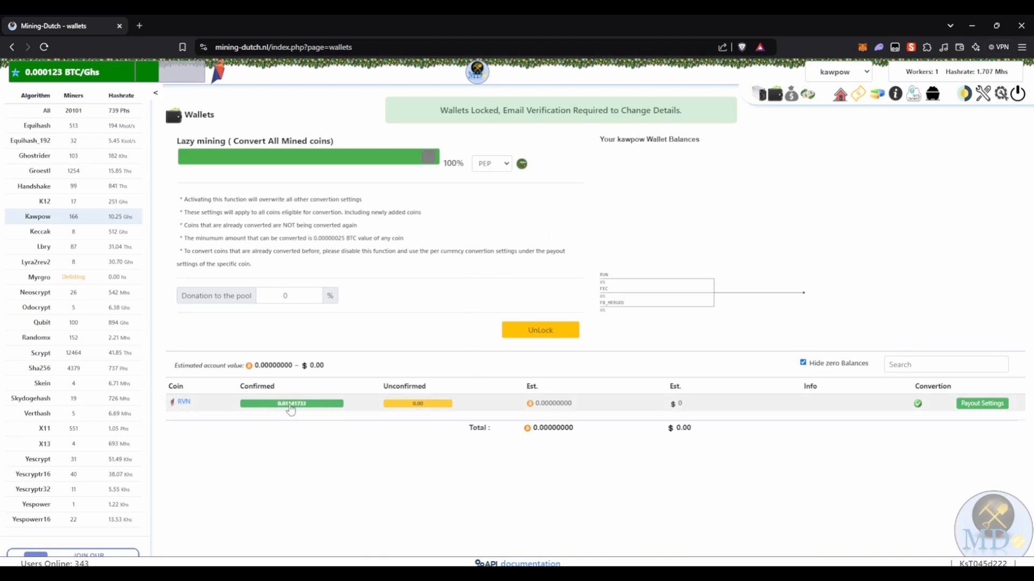
pyautogui.moveTo(587, 413)
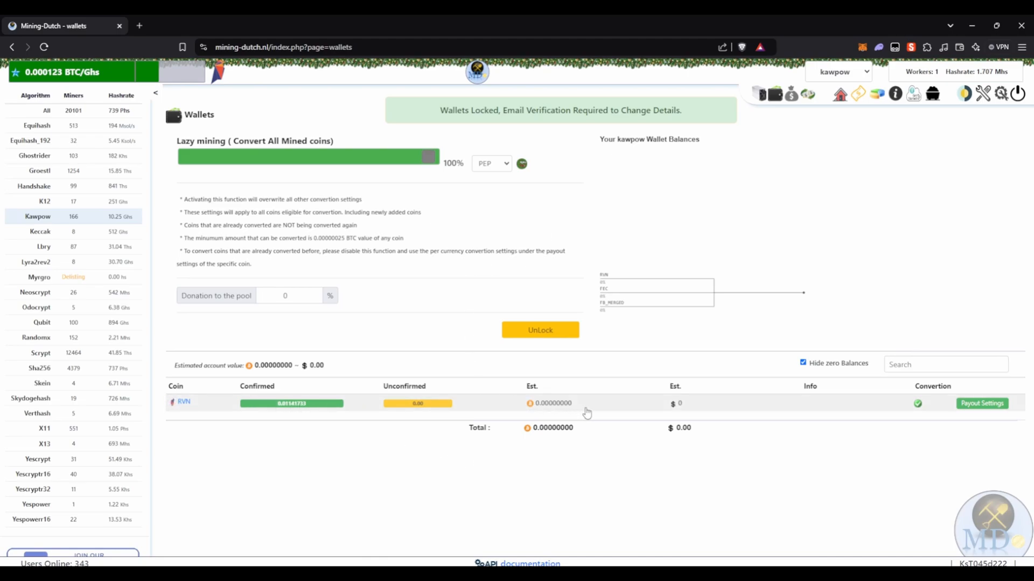